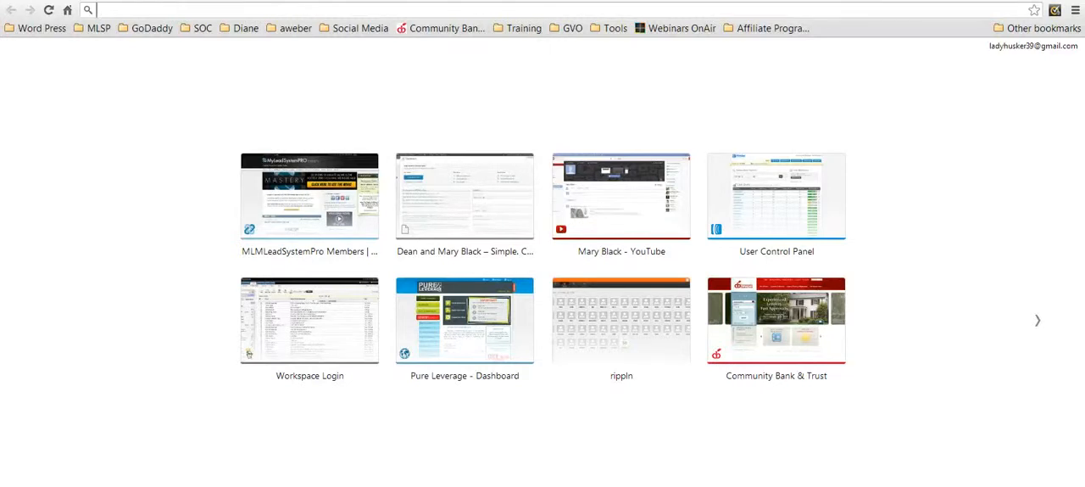
{"action": "mouse_move", "coordinate": [190, 392]}
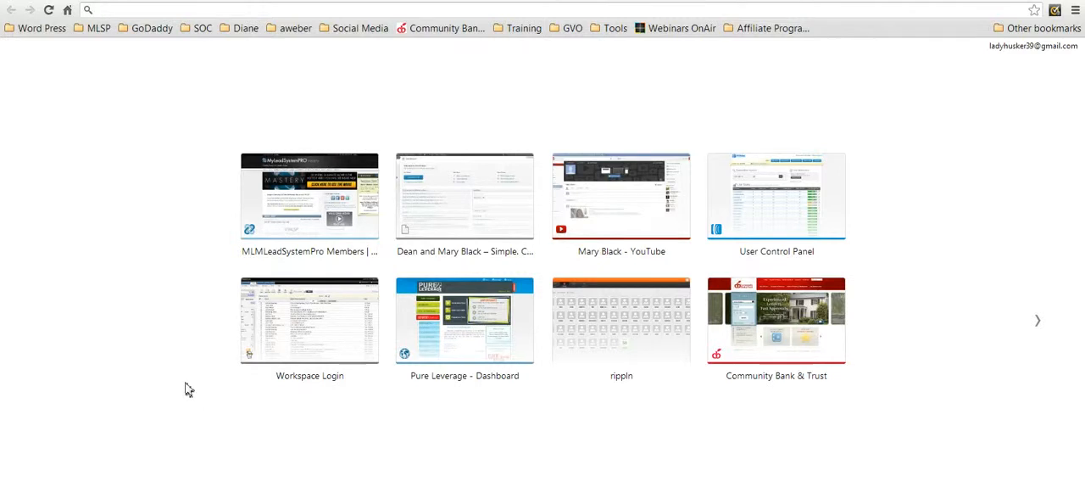
{"action": "mouse_move", "coordinate": [180, 368]}
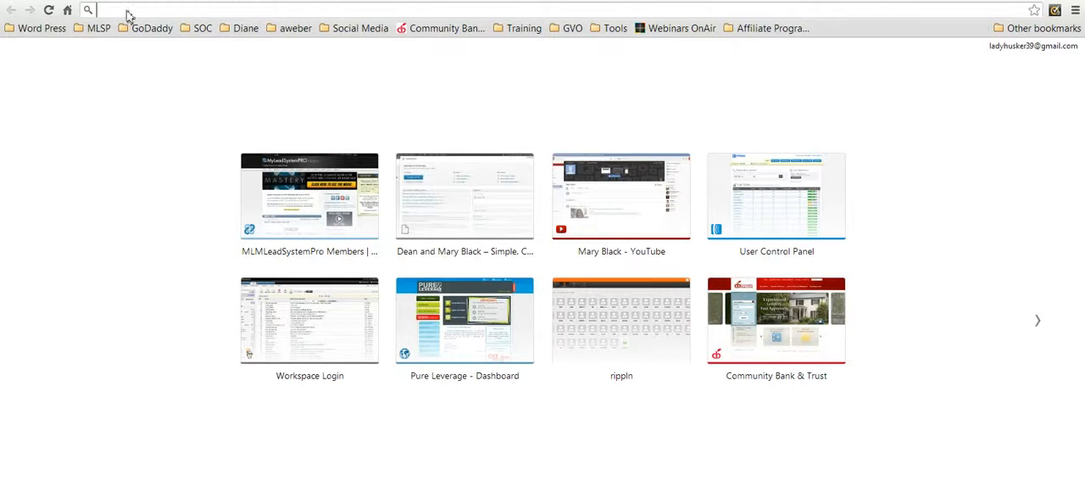
{"action": "mouse_move", "coordinate": [73, 301]}
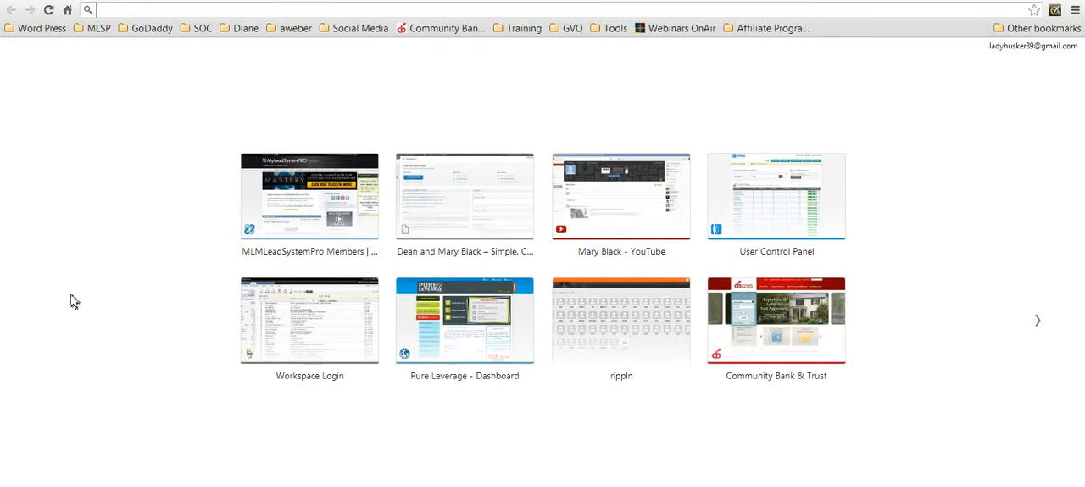
- Enter youtube.com in the Chrome address bar to load the YouTube home page
{"action": "type", "text": "youtube.com"}
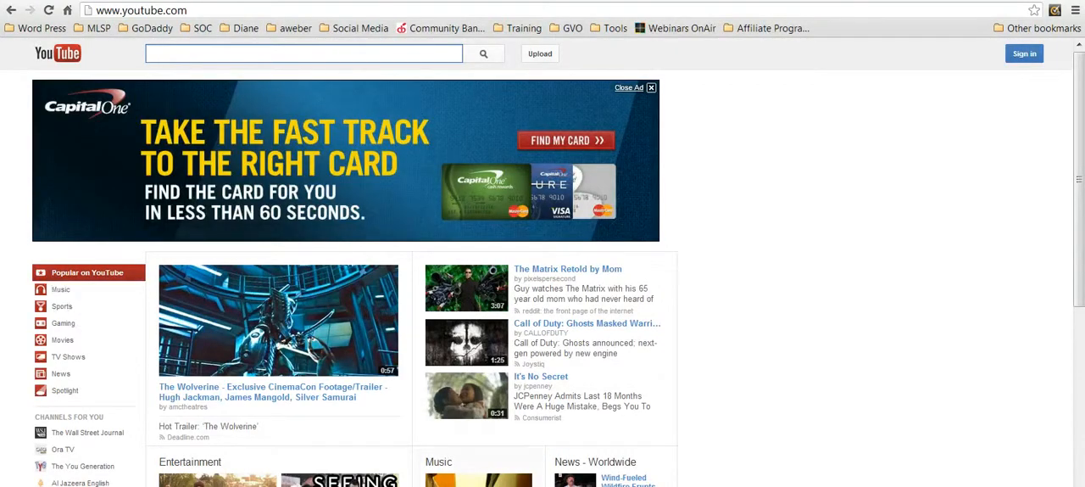
{"action": "mouse_move", "coordinate": [950, 331]}
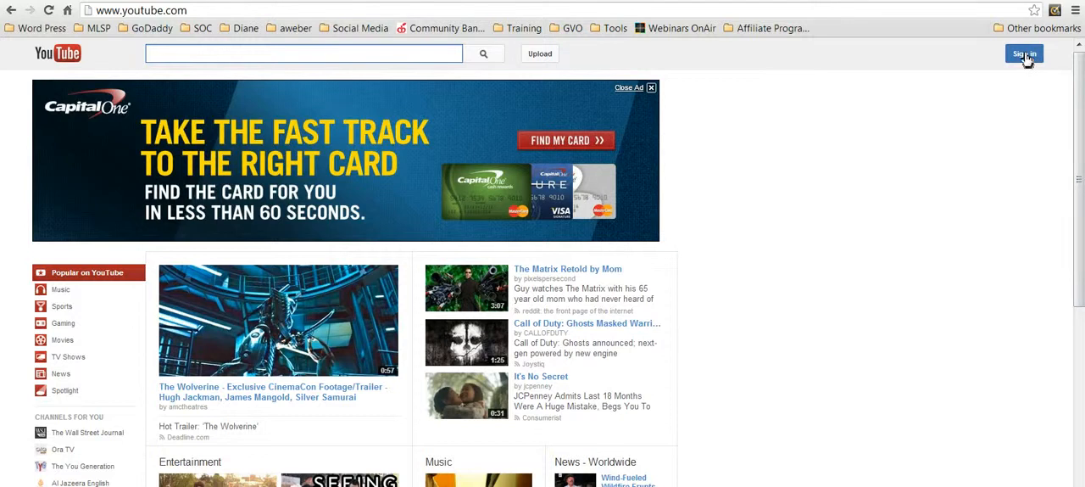
{"action": "left_click", "coordinate": [1024, 53]}
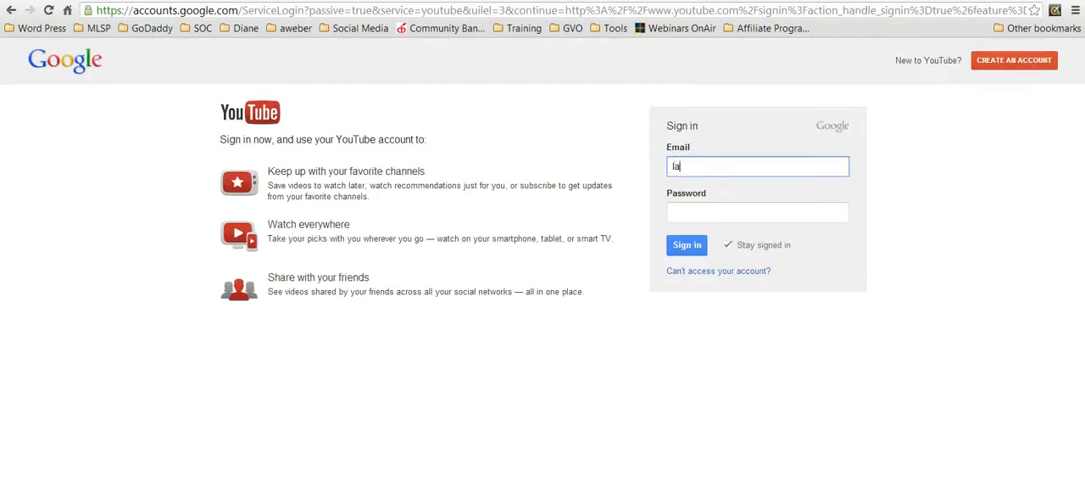
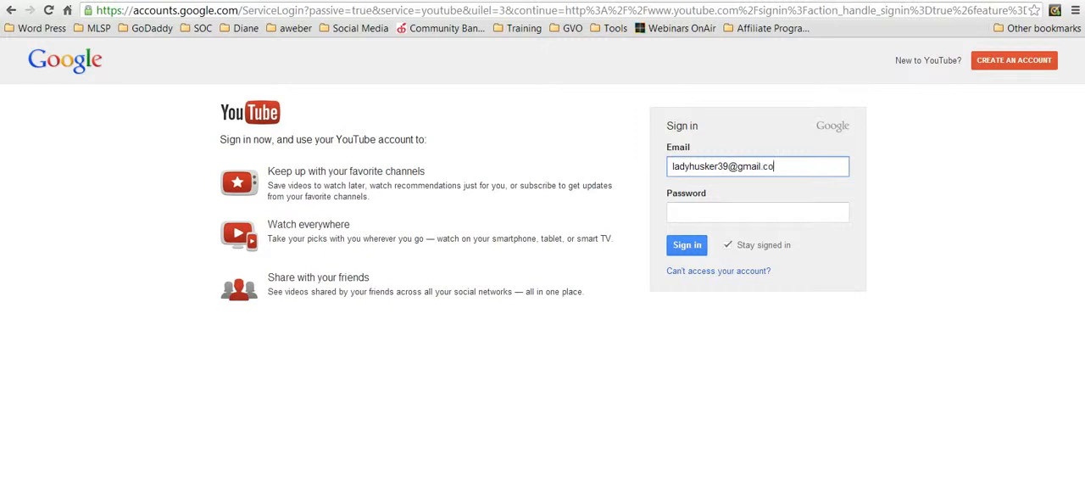
{"action": "left_click", "coordinate": [757, 212]}
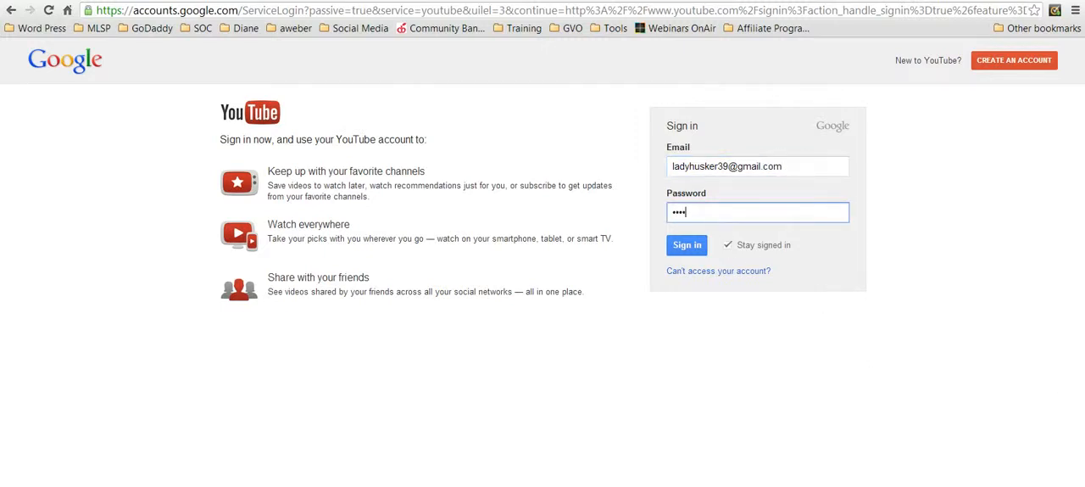
{"action": "left_click", "coordinate": [687, 244]}
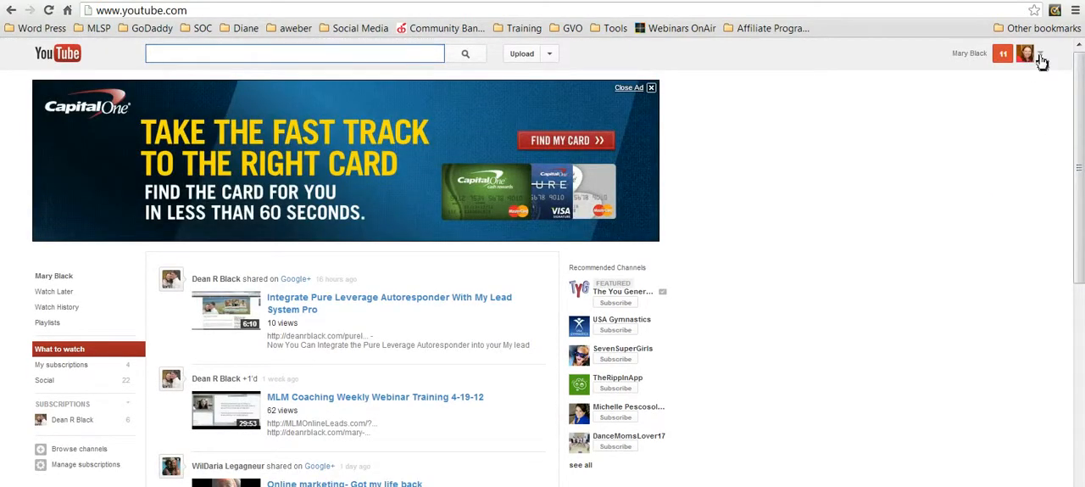
- Go to My channel from the account menu and scroll through its feed
{"action": "left_click", "coordinate": [1025, 52]}
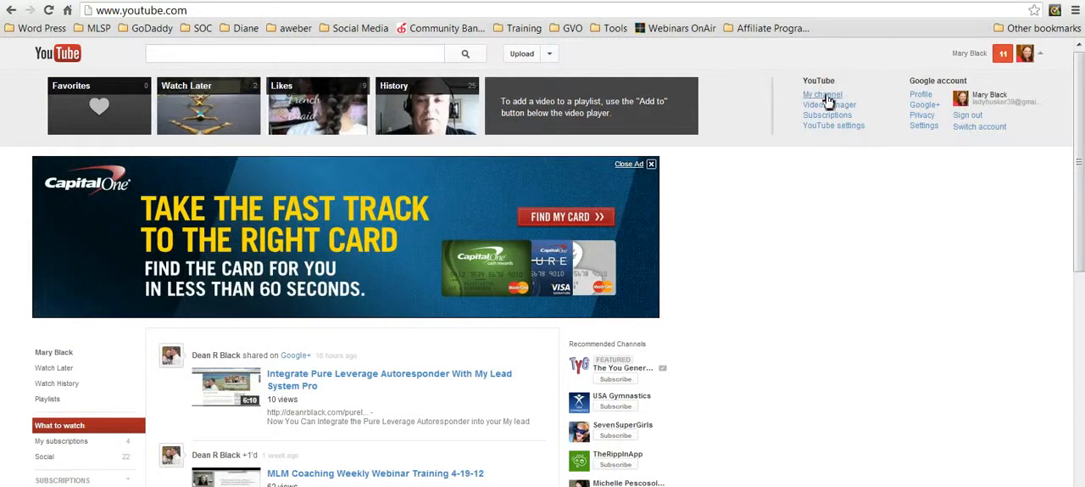
{"action": "left_click", "coordinate": [821, 94]}
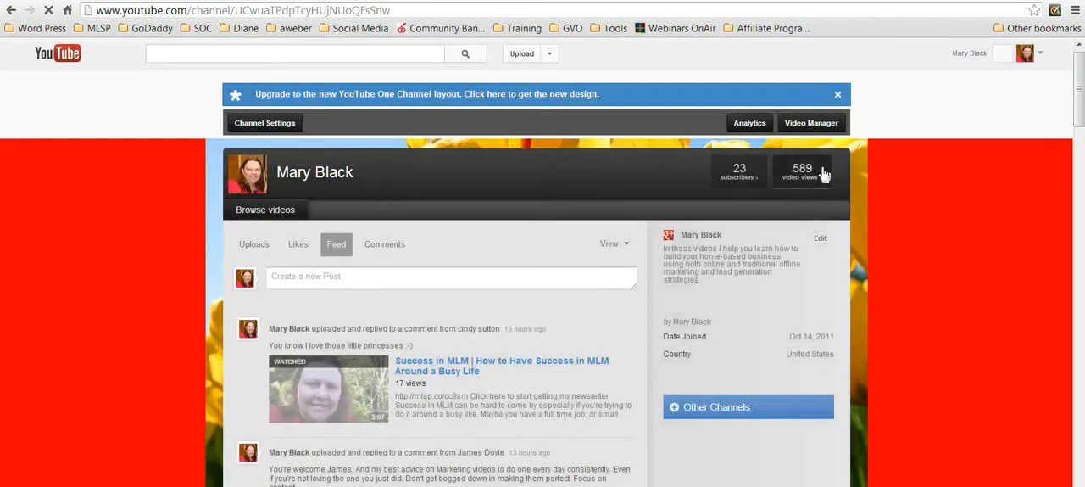
{"action": "mouse_move", "coordinate": [751, 416]}
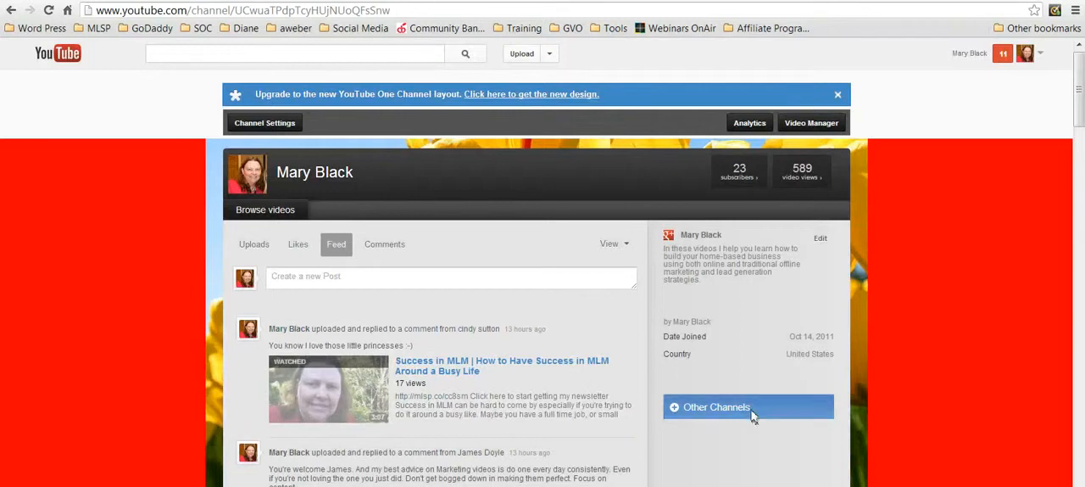
{"action": "scroll", "scroll_direction": "down", "scroll_amount": 3}
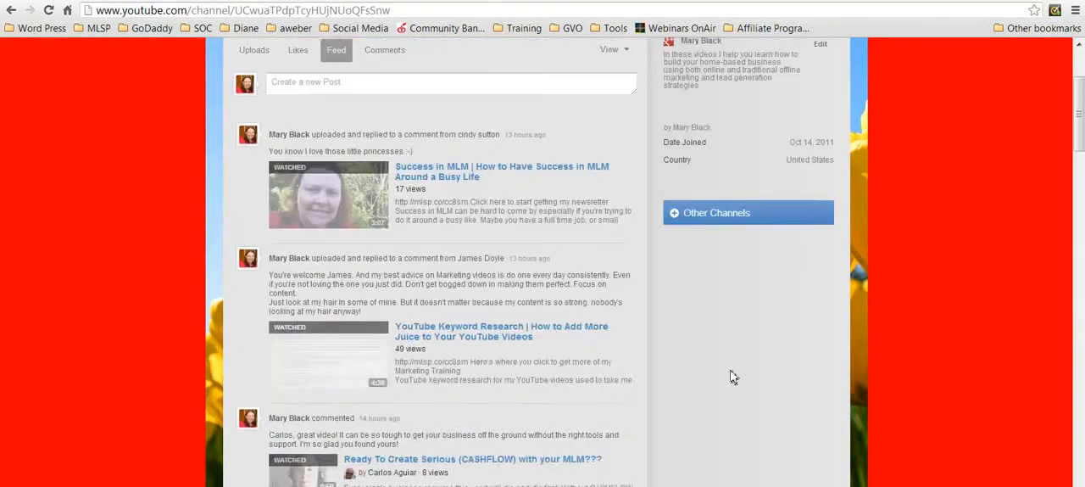
{"action": "scroll", "scroll_direction": "up", "scroll_amount": 3}
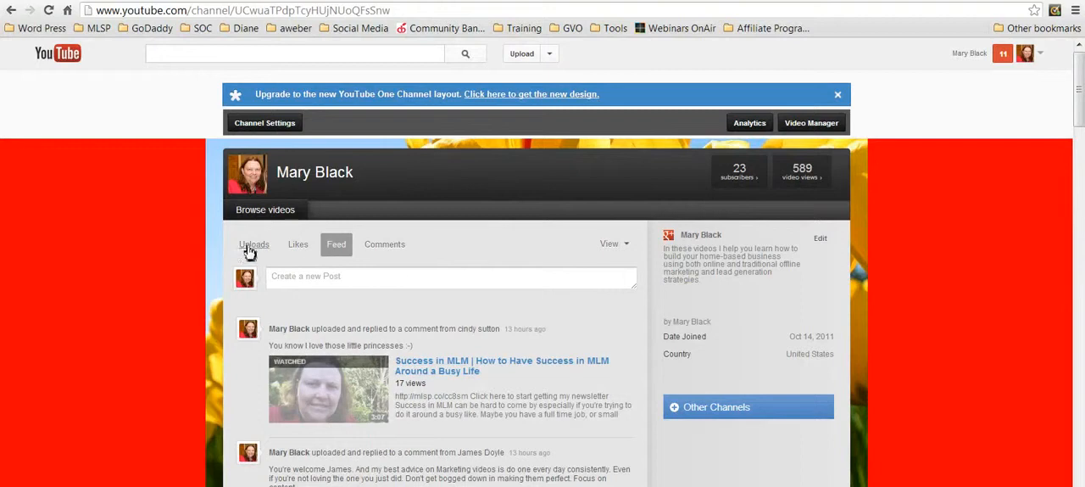
{"action": "left_click", "coordinate": [253, 244]}
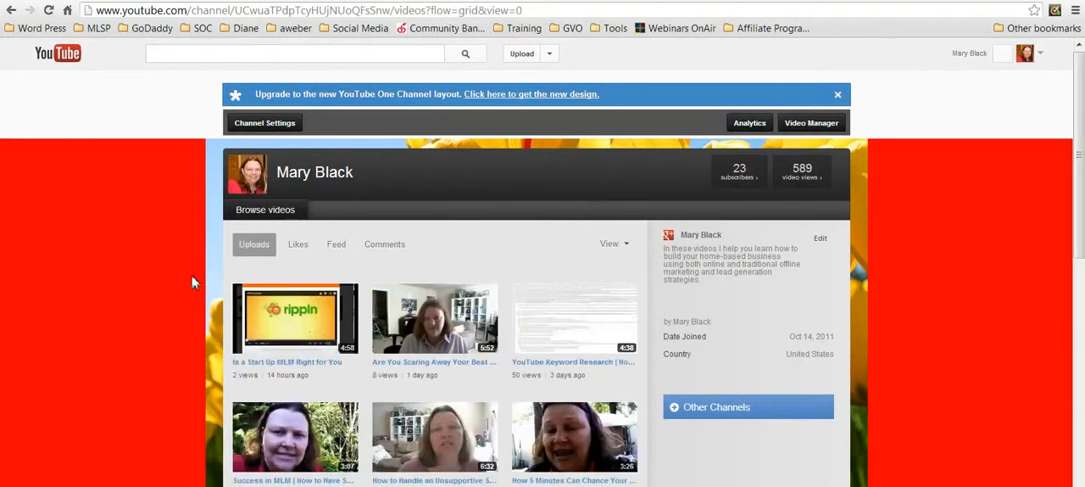
{"action": "scroll", "scroll_direction": "down", "scroll_amount": 3}
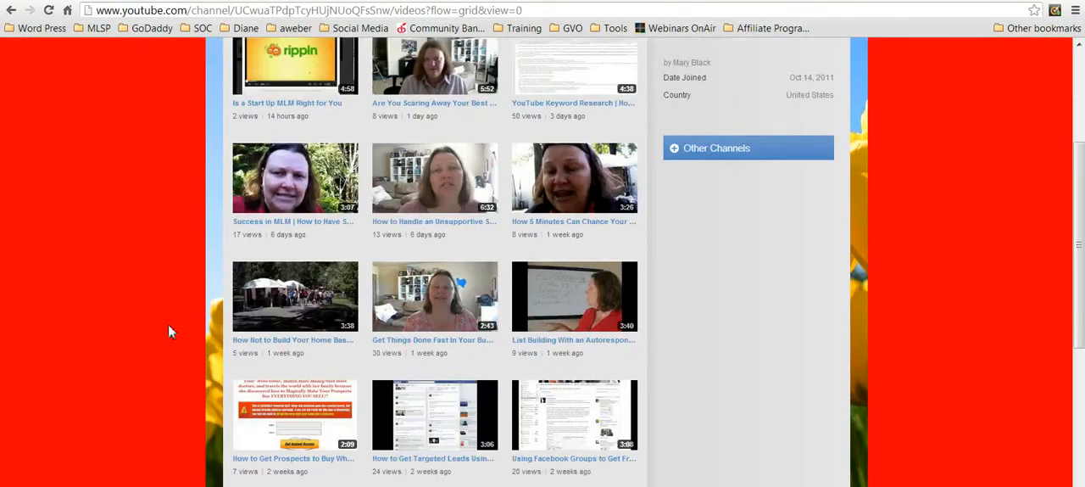
{"action": "scroll", "scroll_direction": "down", "scroll_amount": 3}
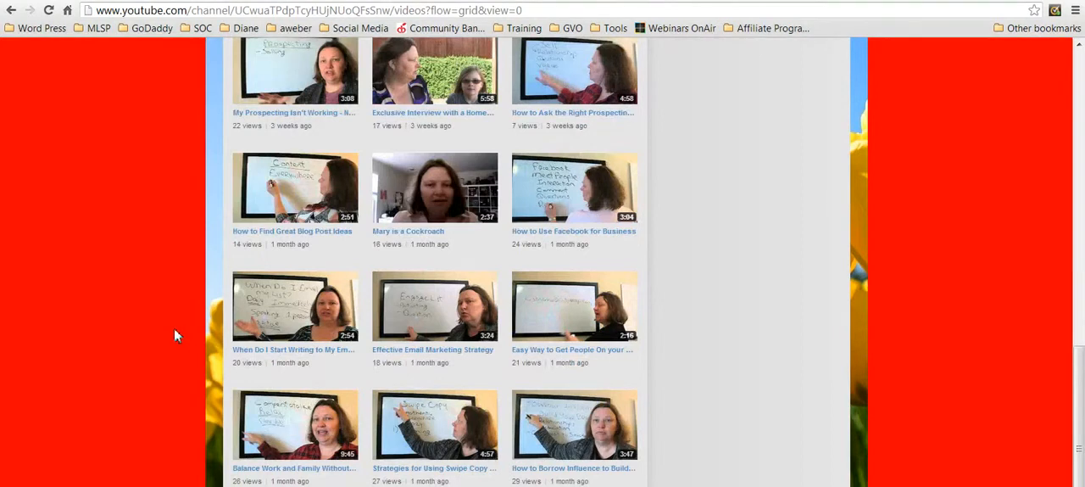
{"action": "scroll", "scroll_direction": "down", "scroll_amount": 3}
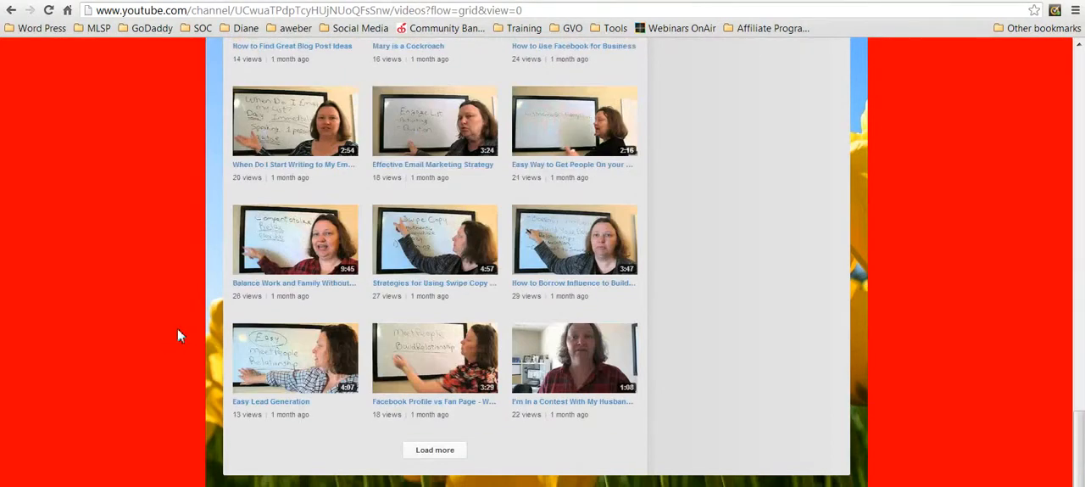
{"action": "mouse_move", "coordinate": [377, 443]}
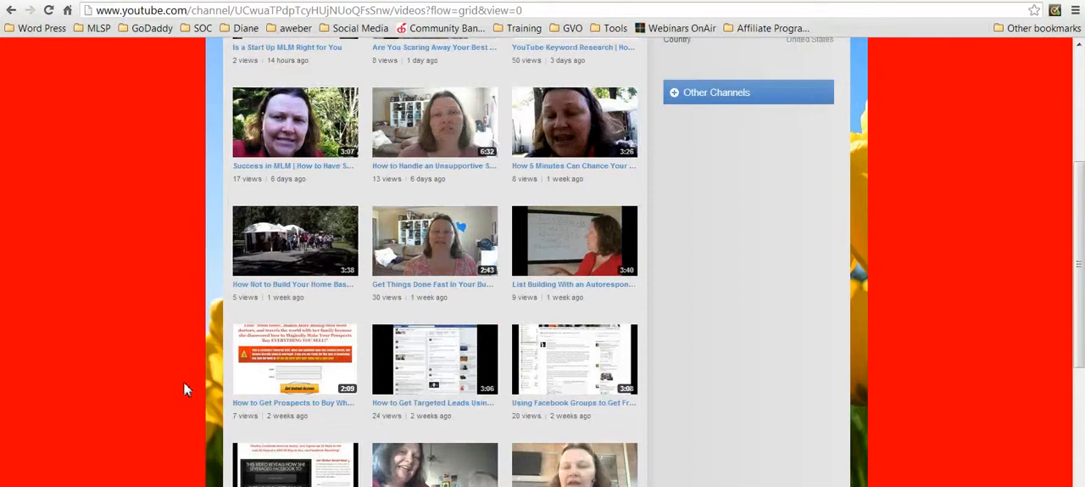
{"action": "scroll", "scroll_direction": "up", "scroll_amount": 3}
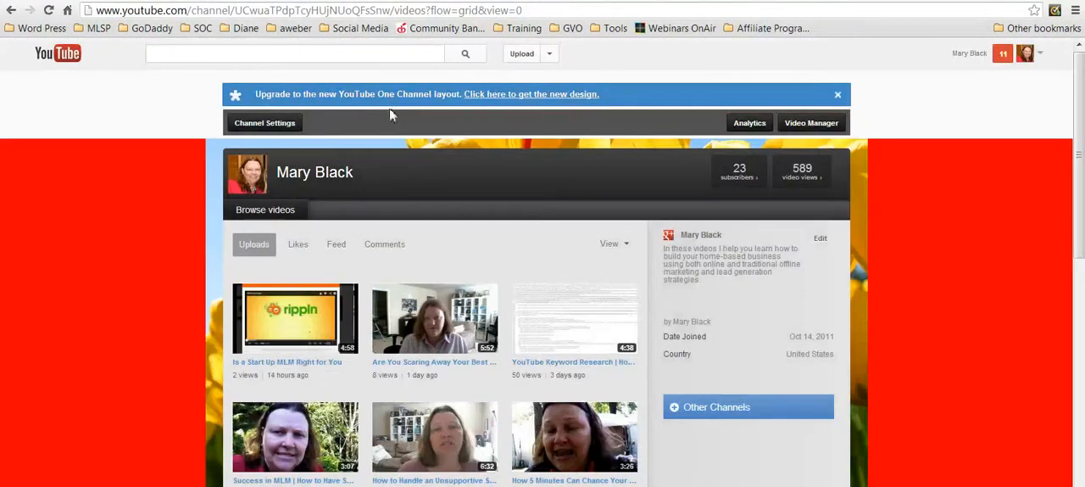
{"action": "mouse_move", "coordinate": [170, 238]}
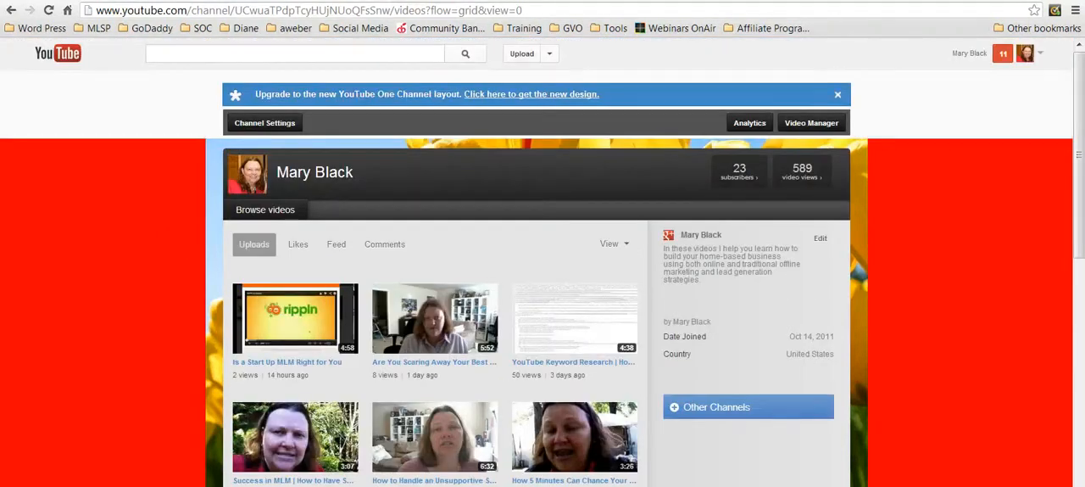
- Select the channel Uploads page URL in the address bar to copy it
{"action": "left_click", "coordinate": [305, 10]}
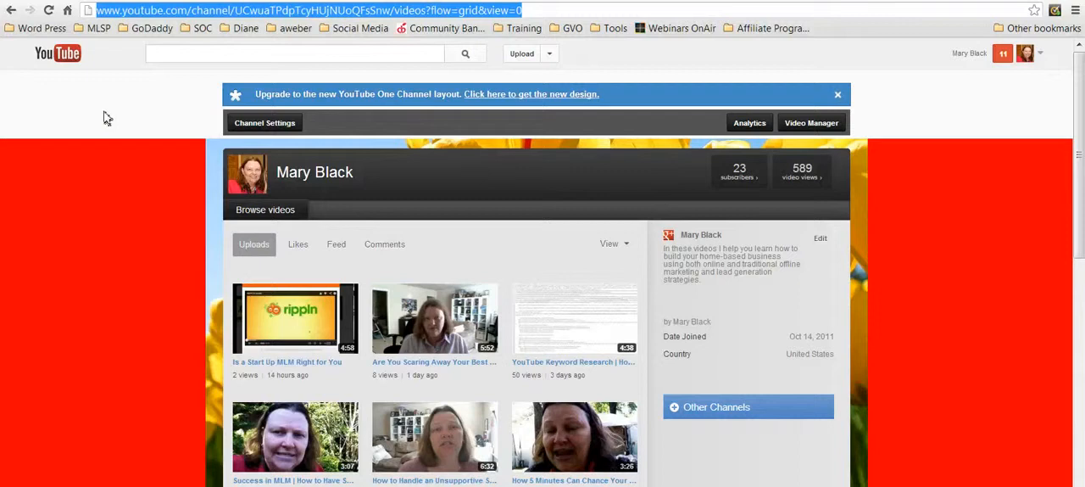
{"action": "mouse_move", "coordinate": [43, 178]}
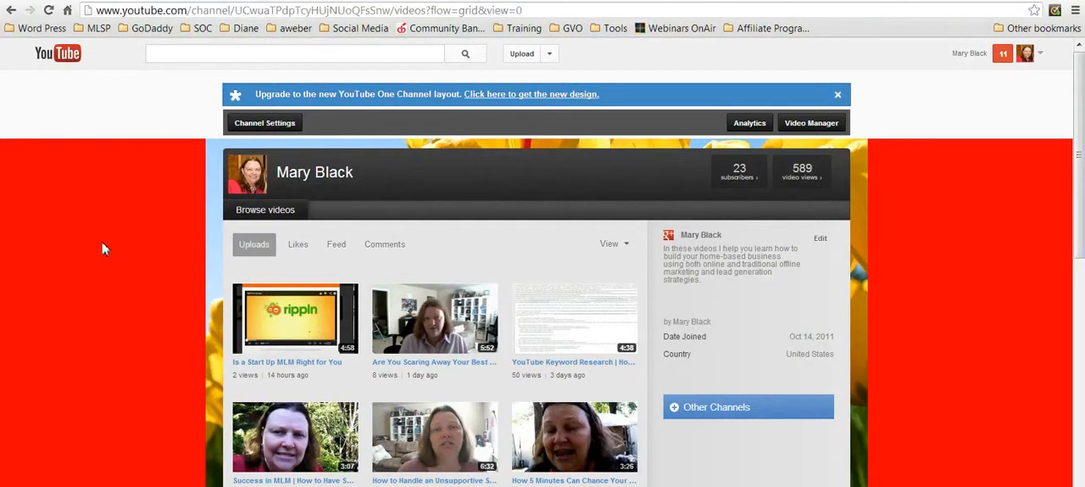
{"action": "mouse_move", "coordinate": [75, 105]}
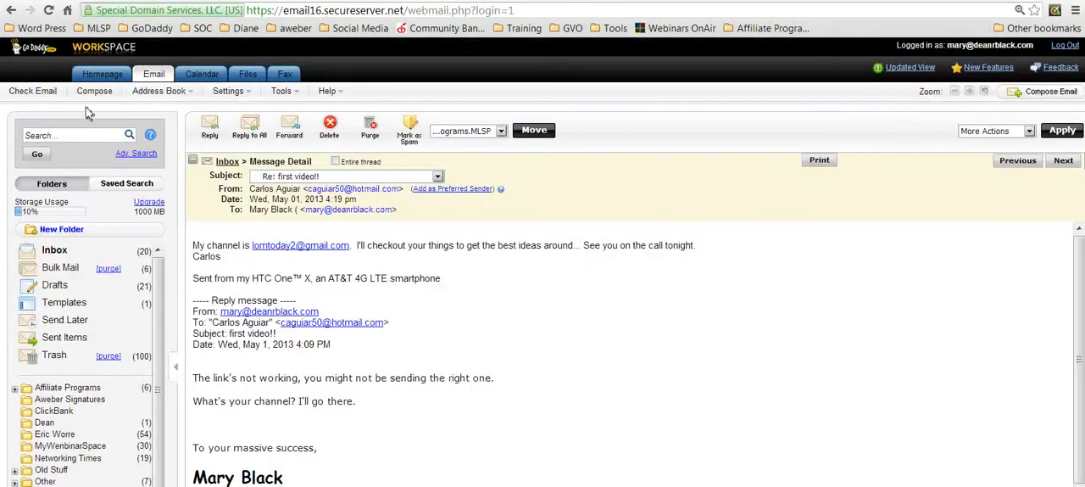
- Start a new webmail message and paste the channel's Uploads page URL
{"action": "left_click", "coordinate": [94, 91]}
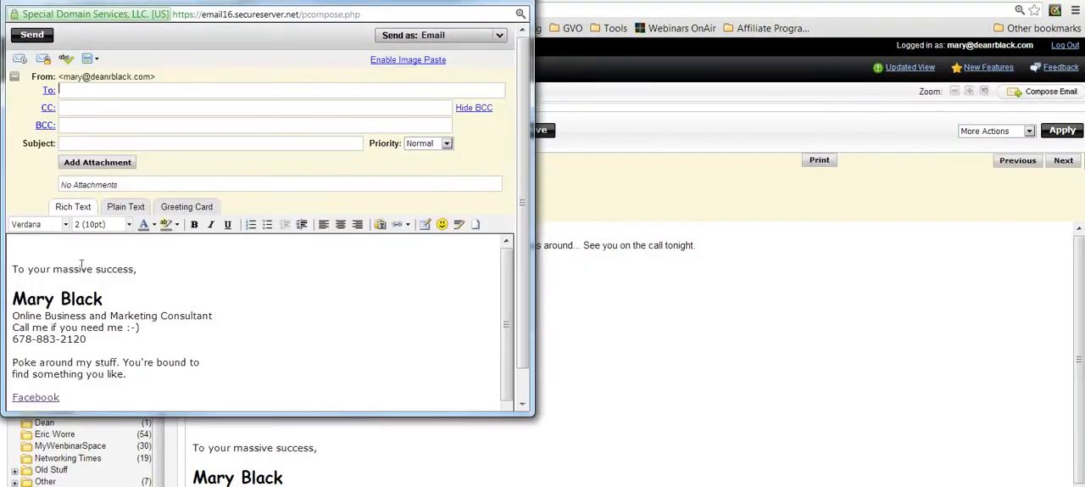
{"action": "type", "text": "http://www.youtube.com/channel/UCwuaTPdpTcyHUiNUoOFsSnw/videos?flow=grid&view=0"}
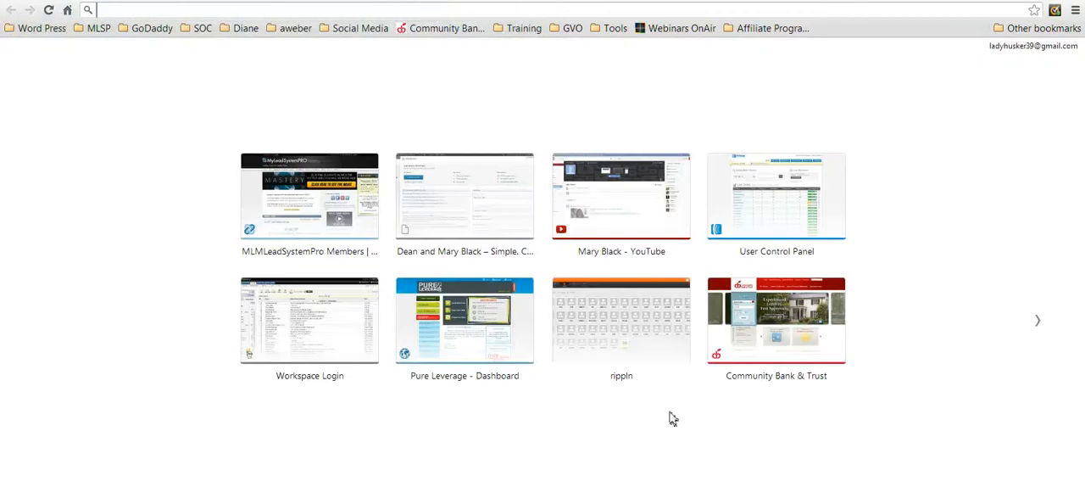
{"action": "mouse_move", "coordinate": [294, 340]}
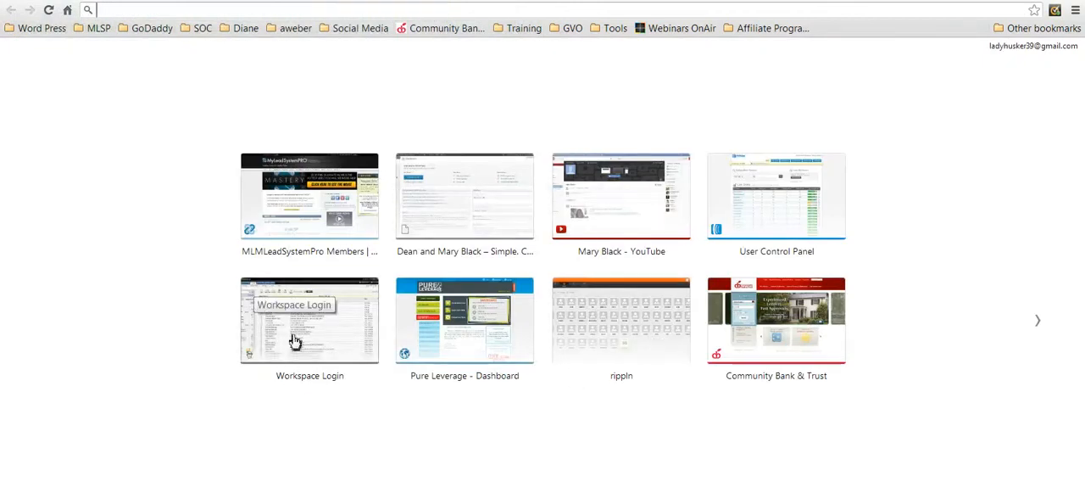
{"action": "mouse_move", "coordinate": [139, 455]}
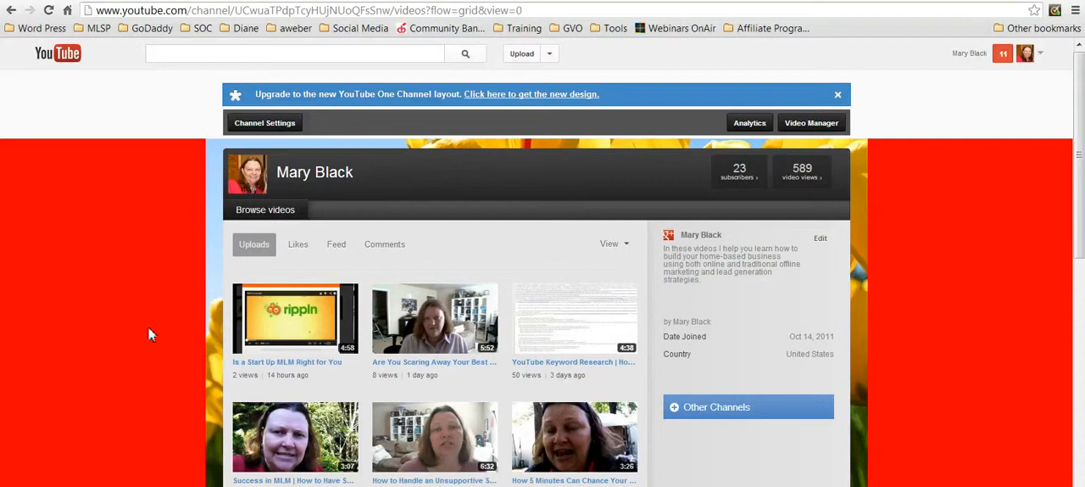
{"action": "mouse_move", "coordinate": [187, 412]}
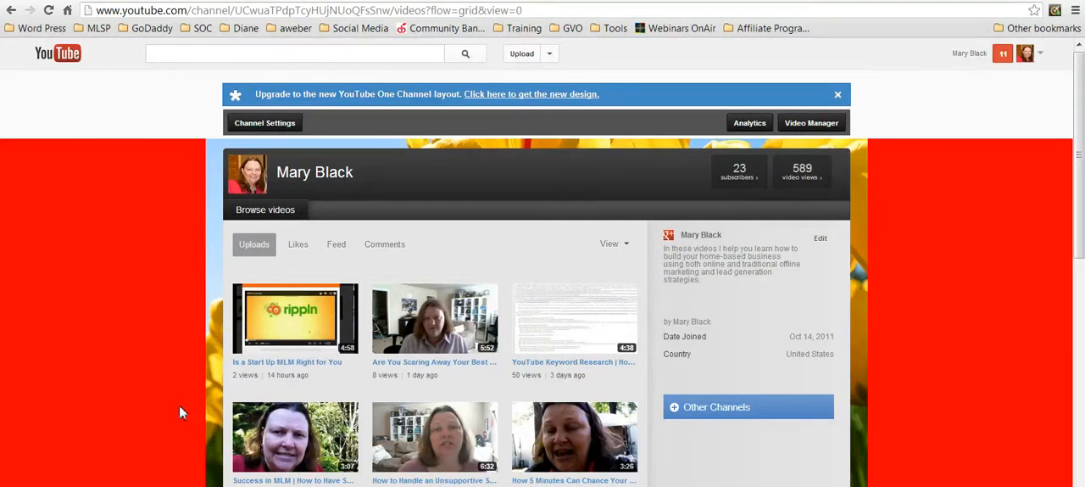
{"action": "scroll", "scroll_direction": "down", "scroll_amount": 3}
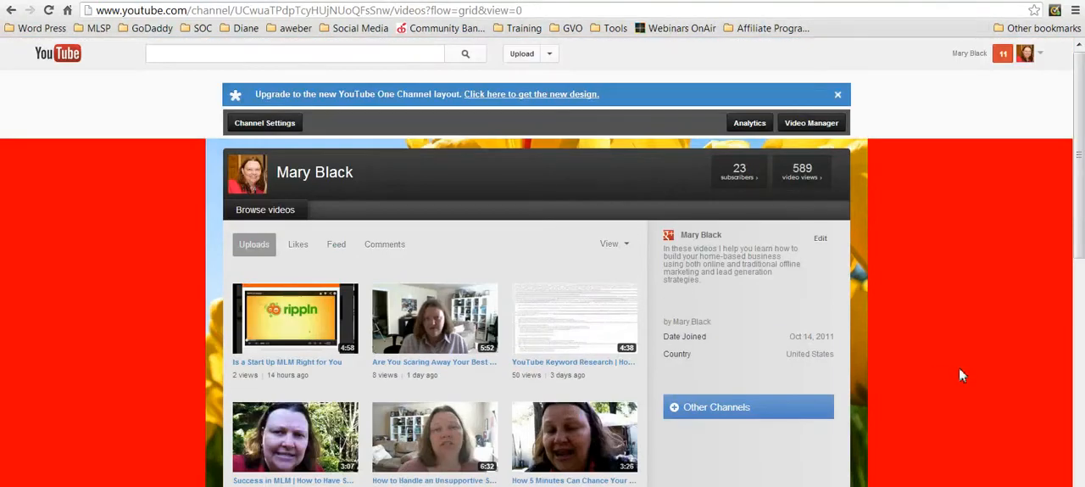
{"action": "scroll", "scroll_direction": "down", "scroll_amount": 3}
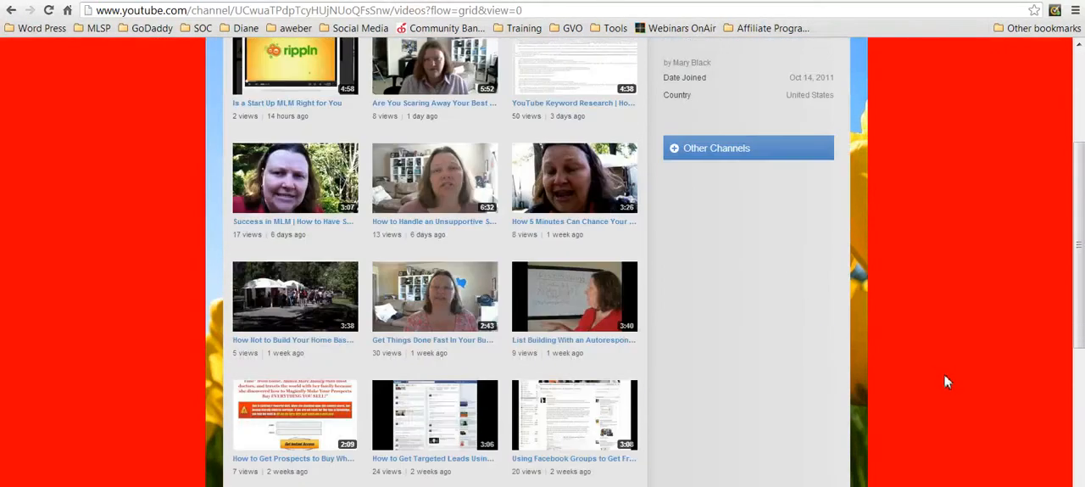
{"action": "scroll", "scroll_direction": "down", "scroll_amount": 3}
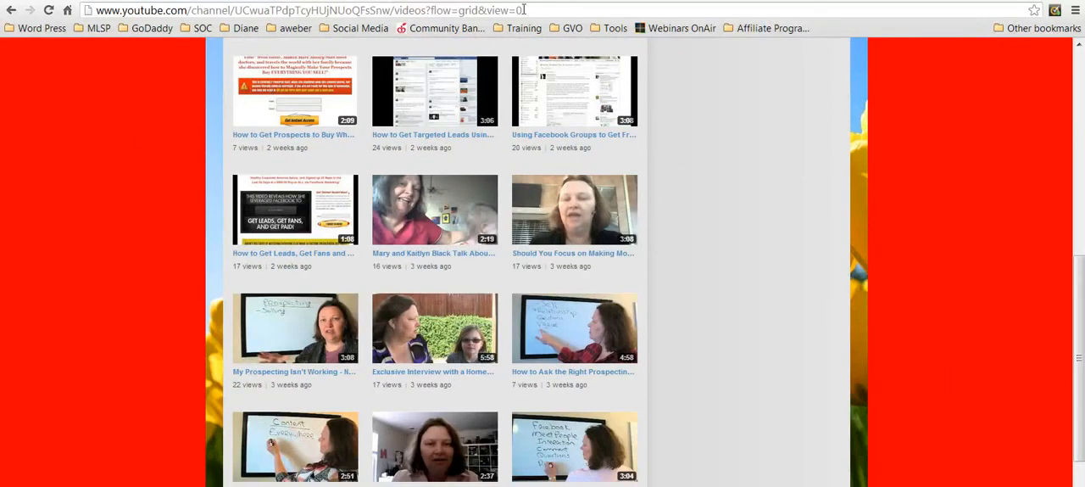
{"action": "scroll", "scroll_direction": "up", "scroll_amount": 3}
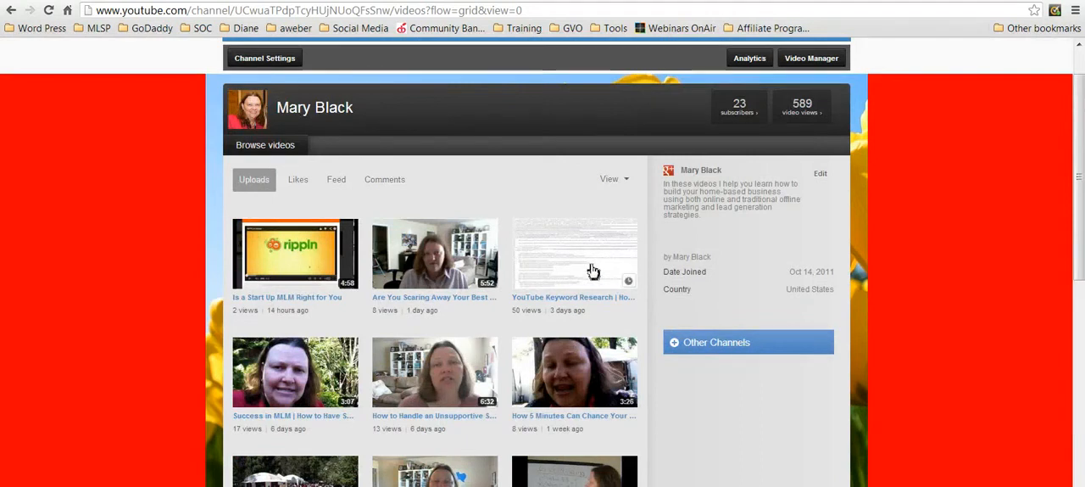
{"action": "scroll", "scroll_direction": "down", "scroll_amount": 3}
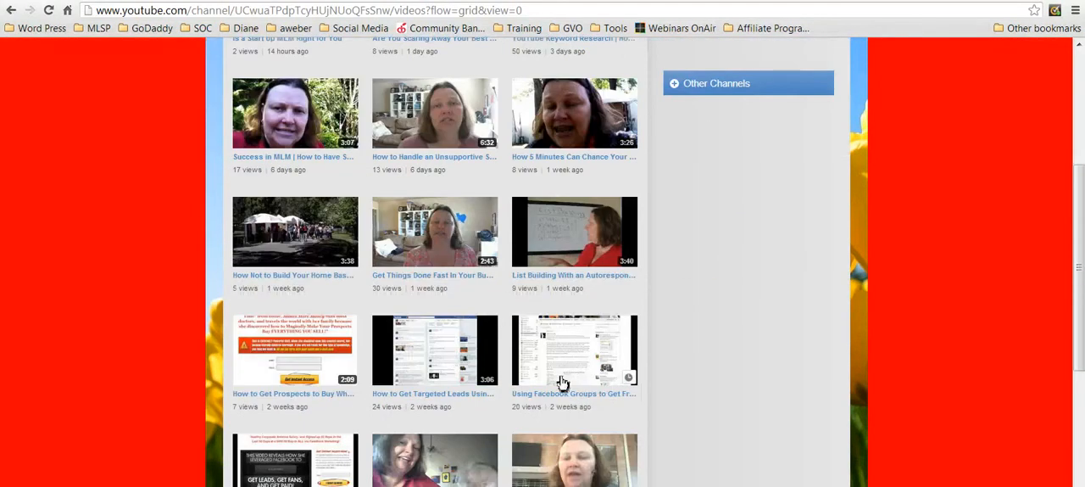
{"action": "scroll", "scroll_direction": "down", "scroll_amount": 3}
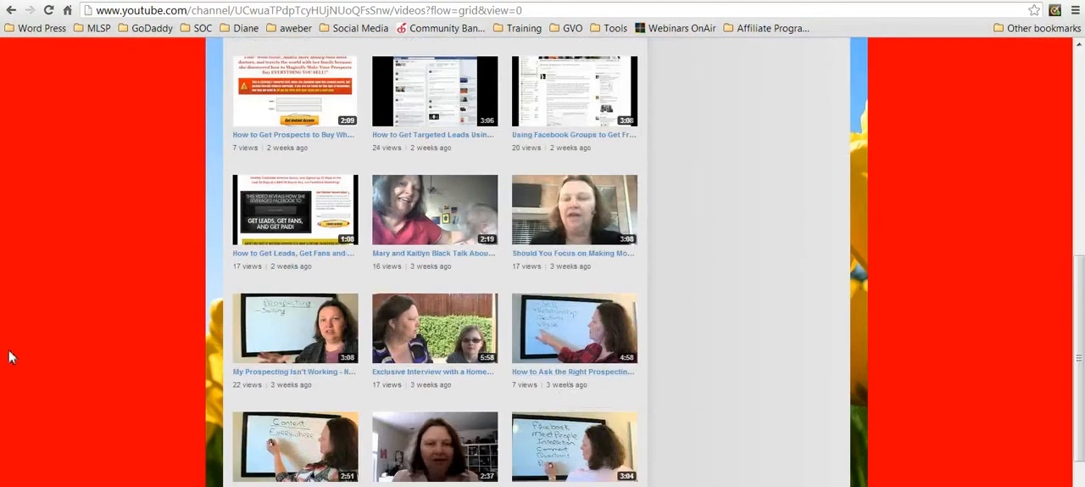
{"action": "scroll", "scroll_direction": "up", "scroll_amount": 3}
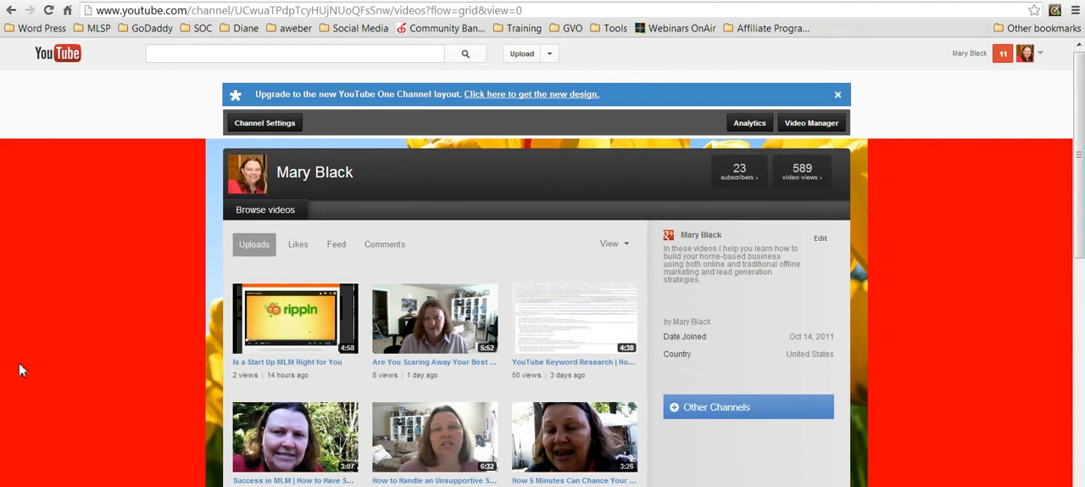
{"action": "scroll", "scroll_direction": "down", "scroll_amount": 3}
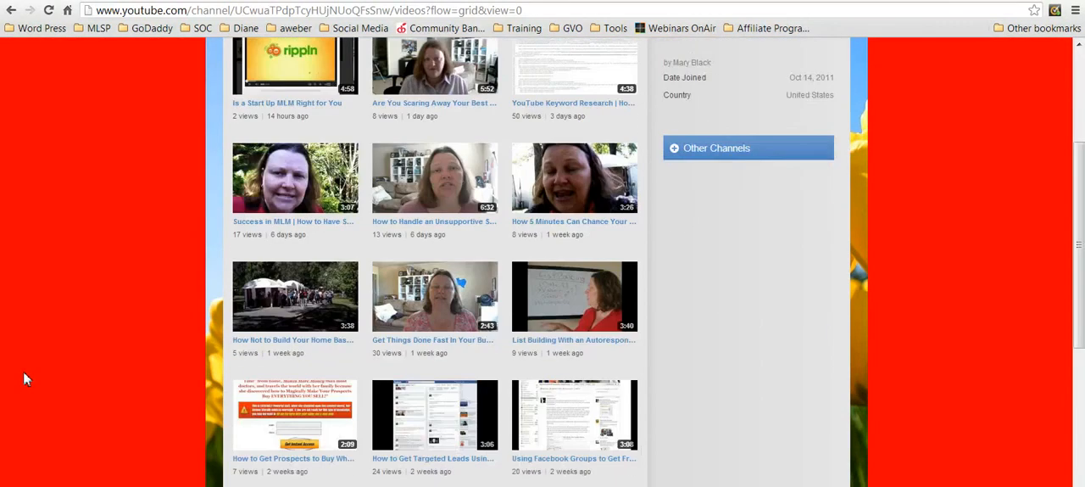
{"action": "scroll", "scroll_direction": "up", "scroll_amount": 3}
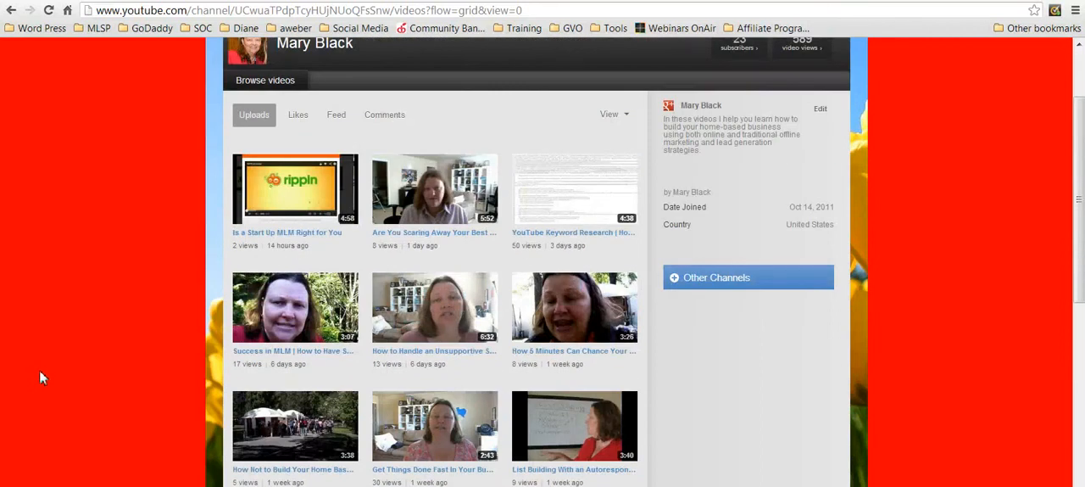